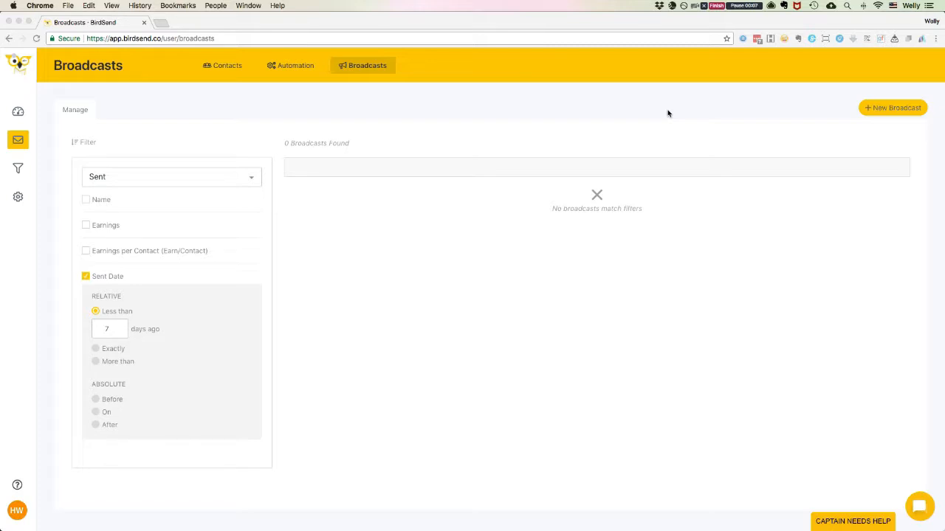
pyautogui.moveTo(643, 109)
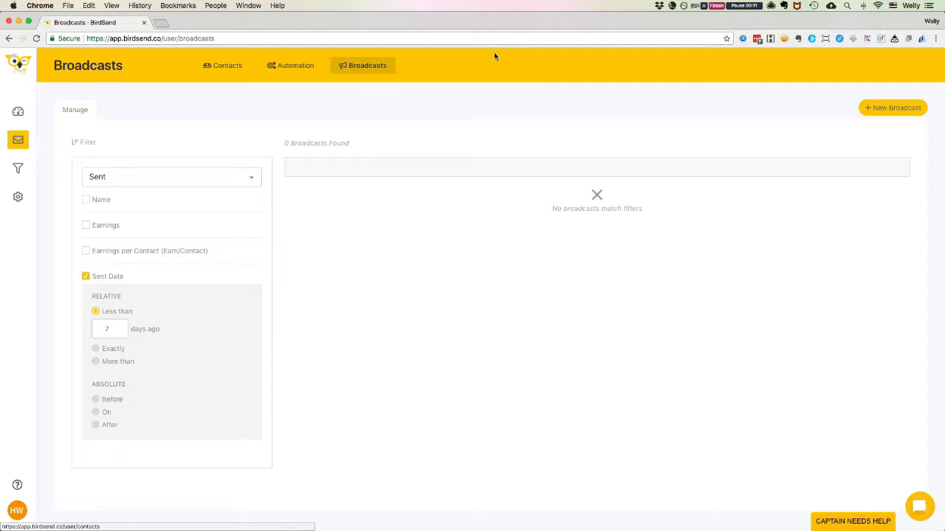
# Create a new broadcast named 'demo' from the Broadcasts page.
pyautogui.click(893, 107)
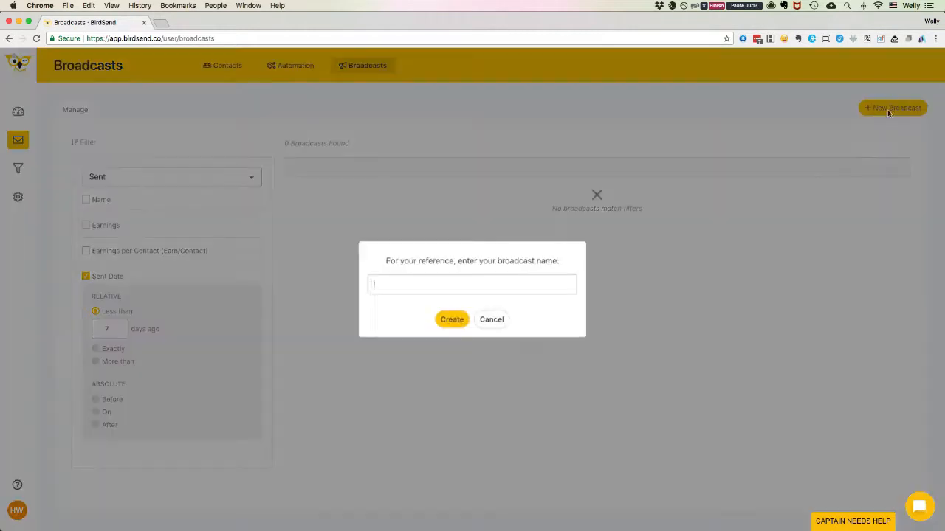
pyautogui.write('demo broadcsat')
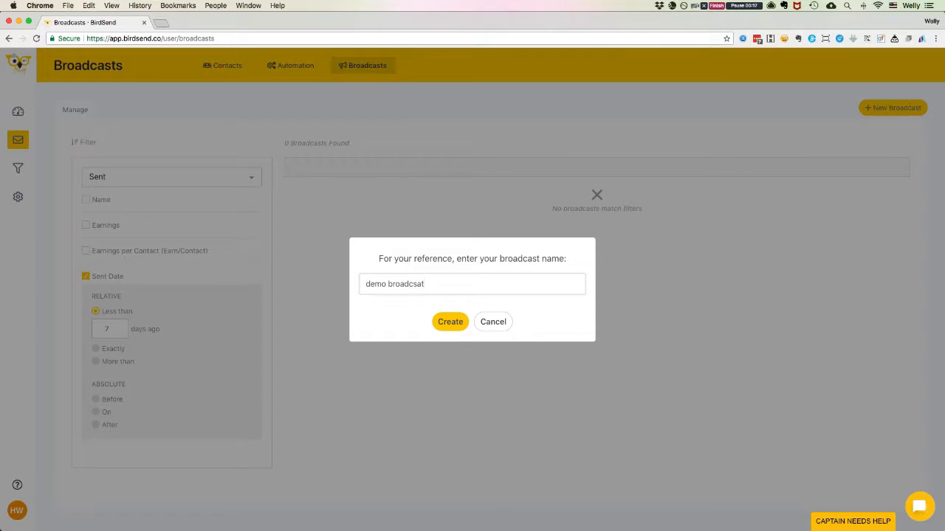
pyautogui.click(449, 322)
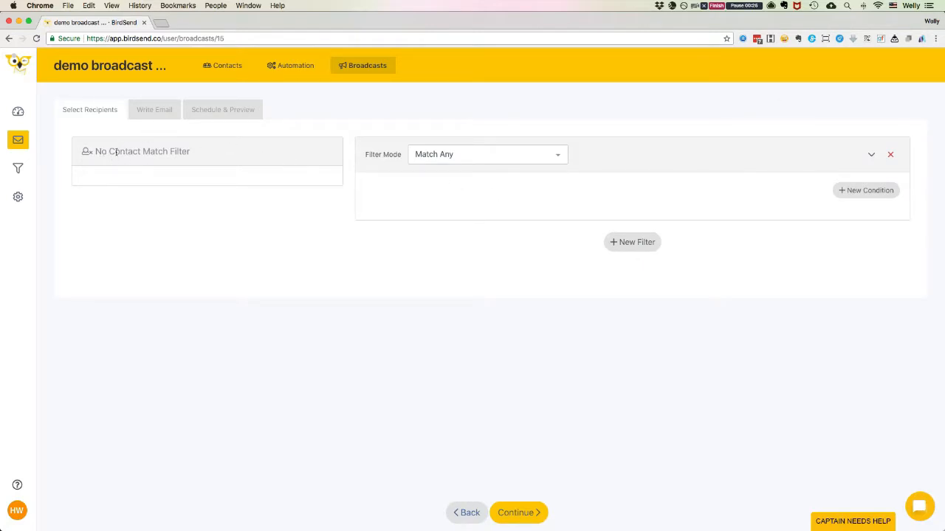
pyautogui.moveTo(467, 203)
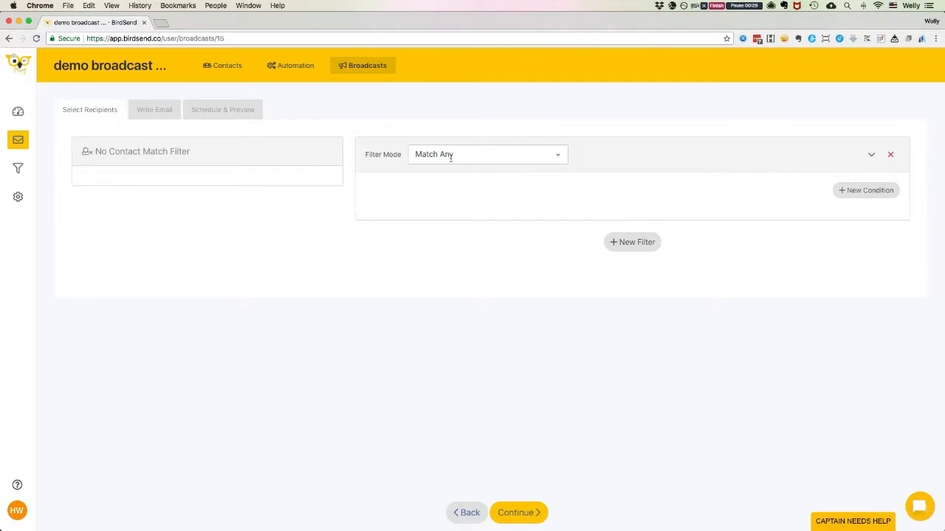
pyautogui.click(488, 155)
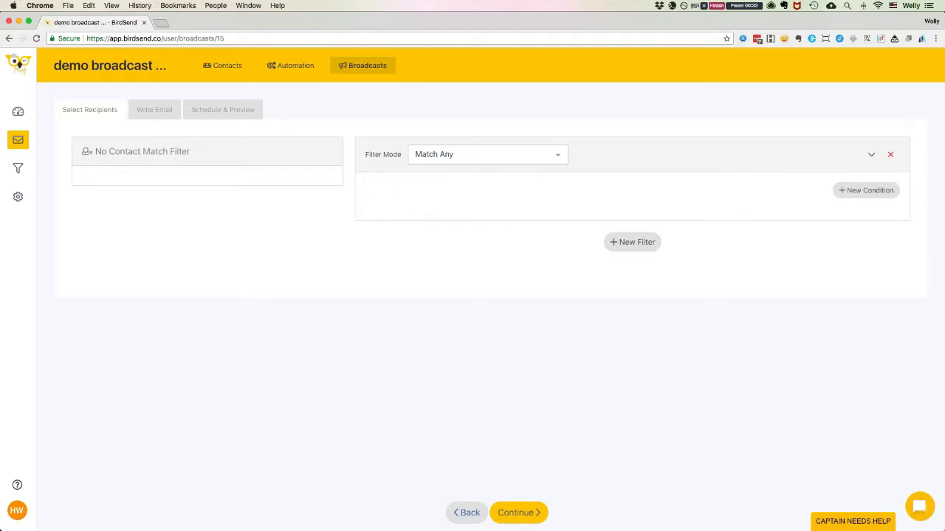
# Add a second condition for contacts subscribed to test sequence.
pyautogui.click(865, 190)
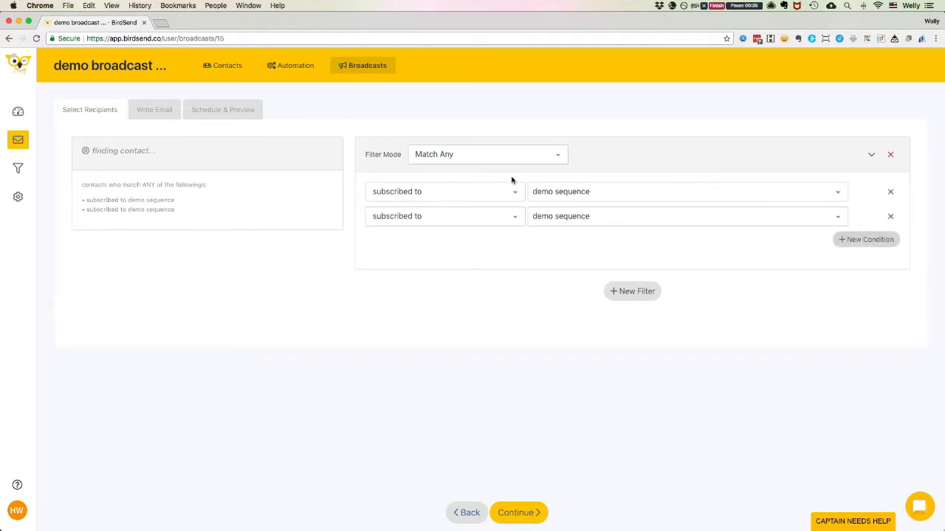
pyautogui.click(685, 216)
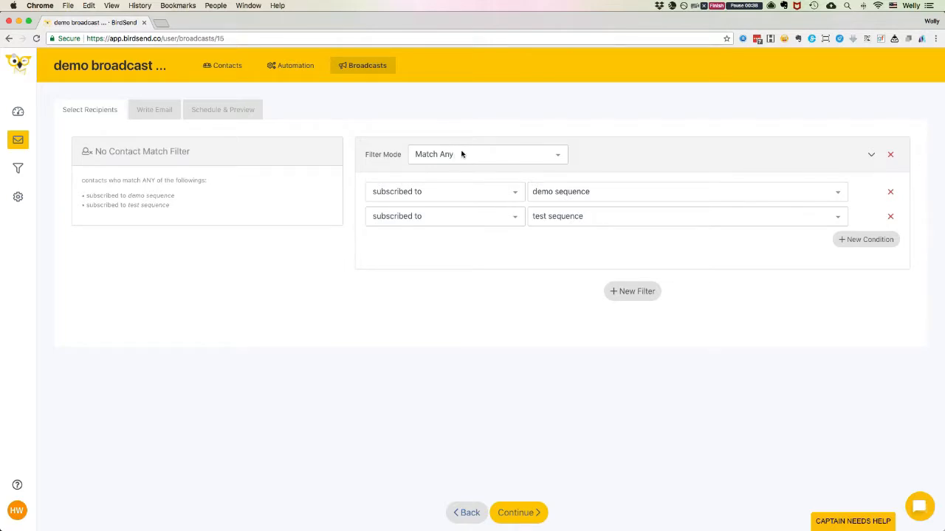
pyautogui.moveTo(551, 201)
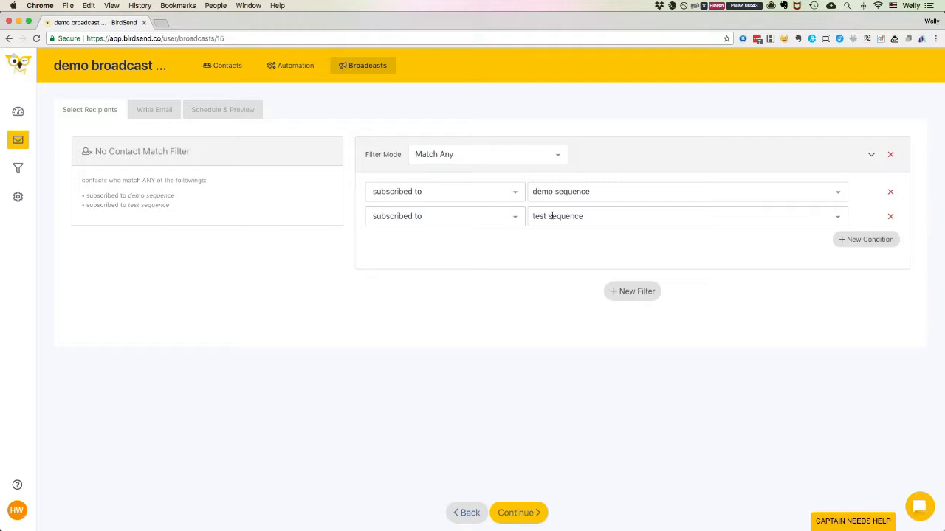
# Try the Match All and Exclude filter modes, then return to matching any condition.
pyautogui.click(487, 155)
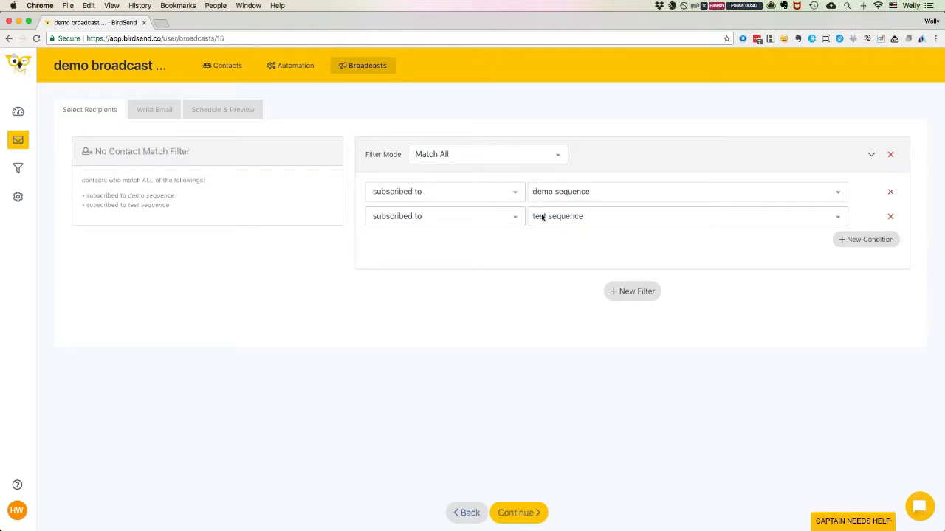
pyautogui.click(488, 155)
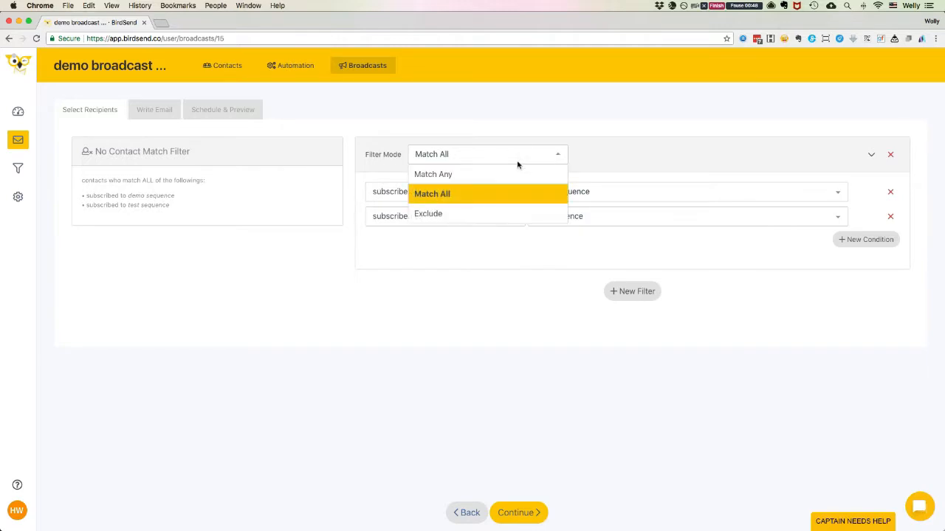
pyautogui.click(428, 213)
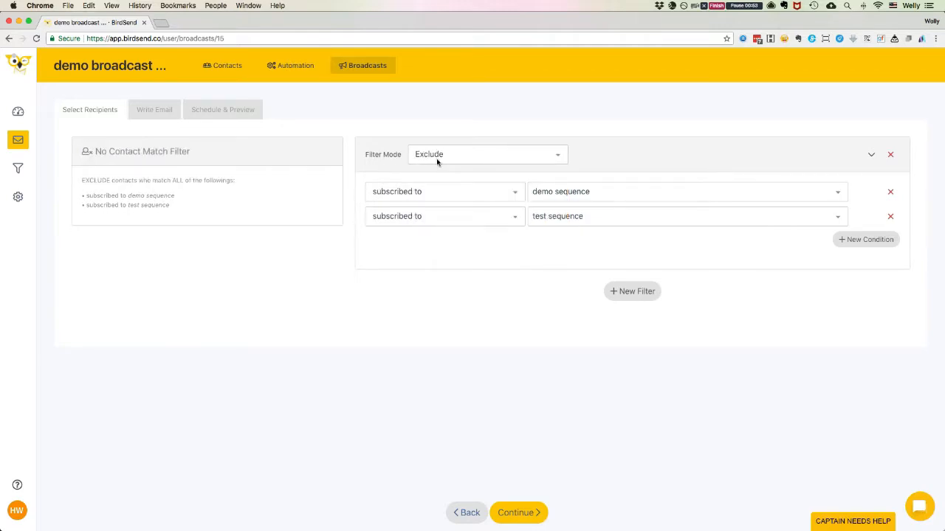
pyautogui.moveTo(458, 162)
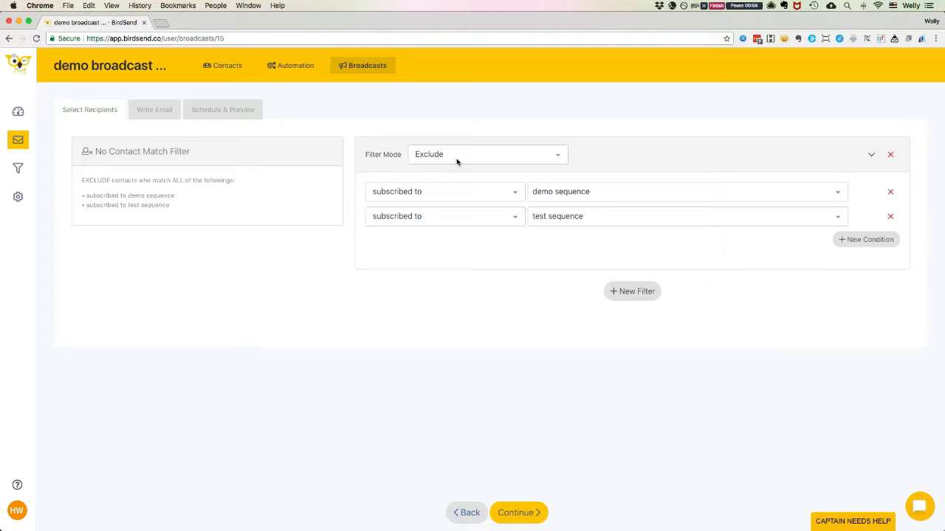
pyautogui.click(487, 154)
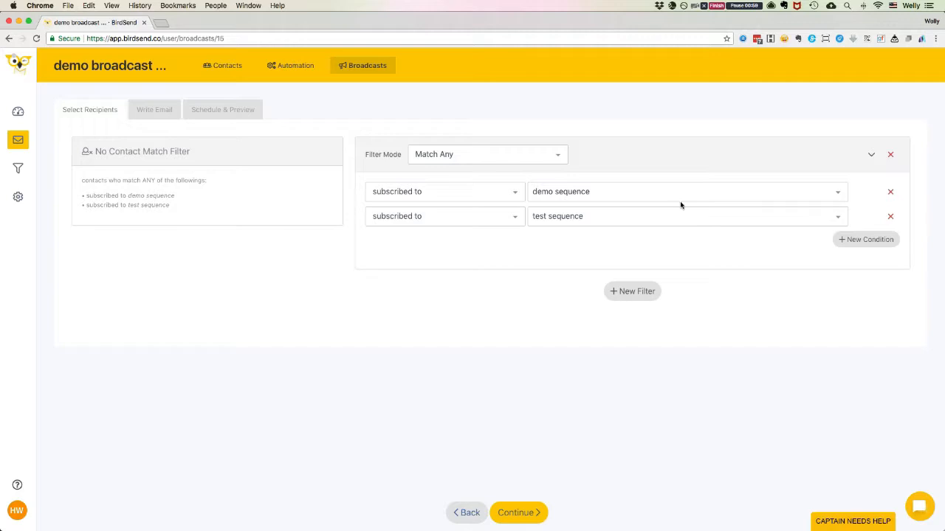
pyautogui.moveTo(474, 191)
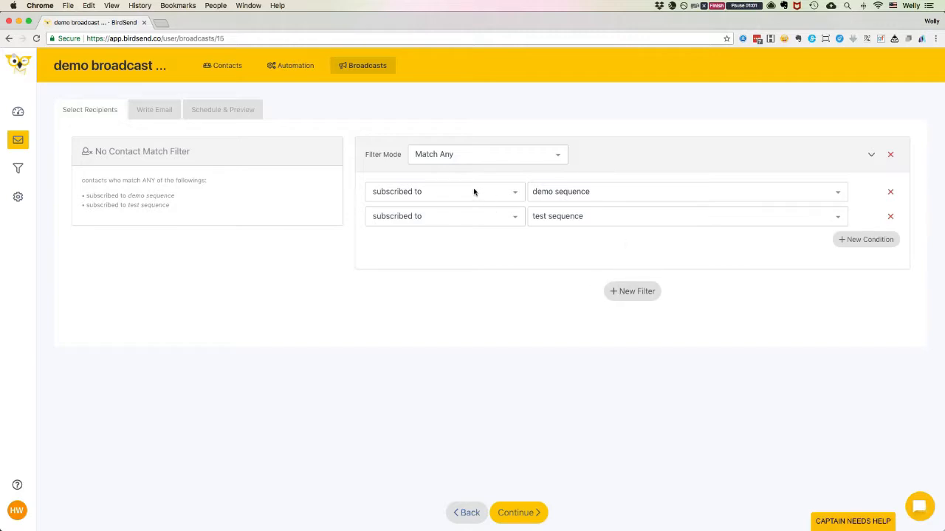
# Switch the first condition to 'tagged with', then back to 'subscribed to' demo sequence.
pyautogui.click(444, 191)
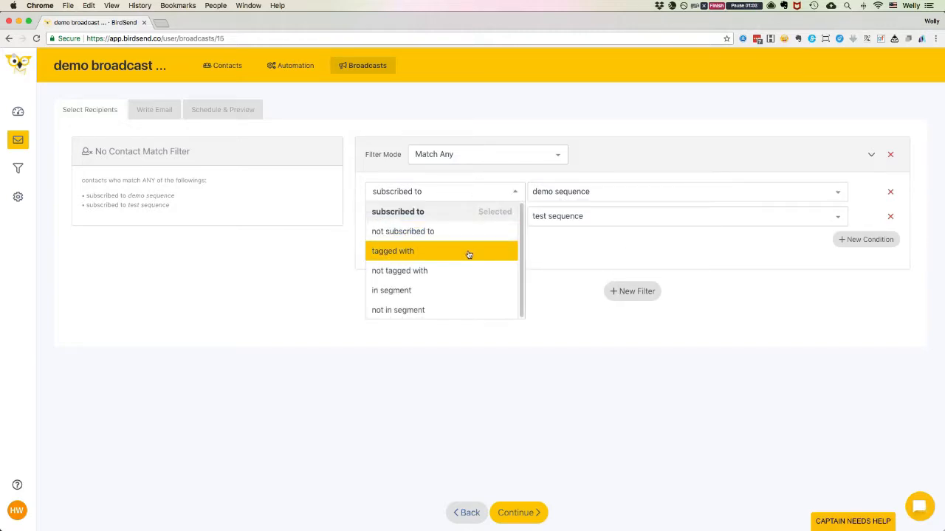
pyautogui.click(393, 251)
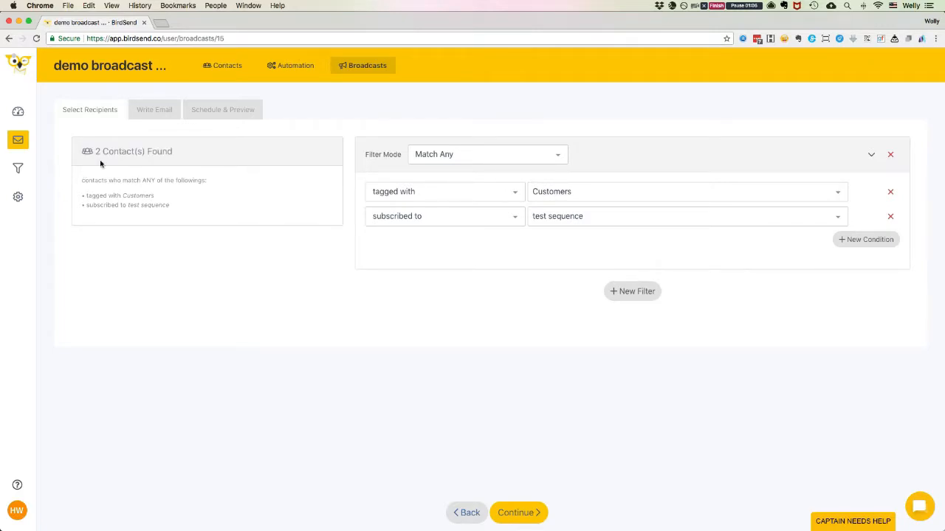
pyautogui.click(443, 191)
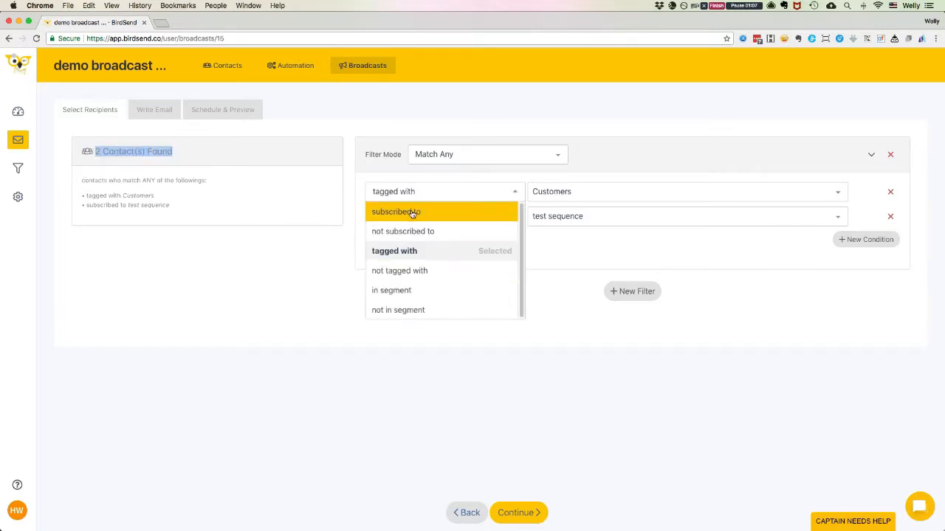
pyautogui.click(396, 211)
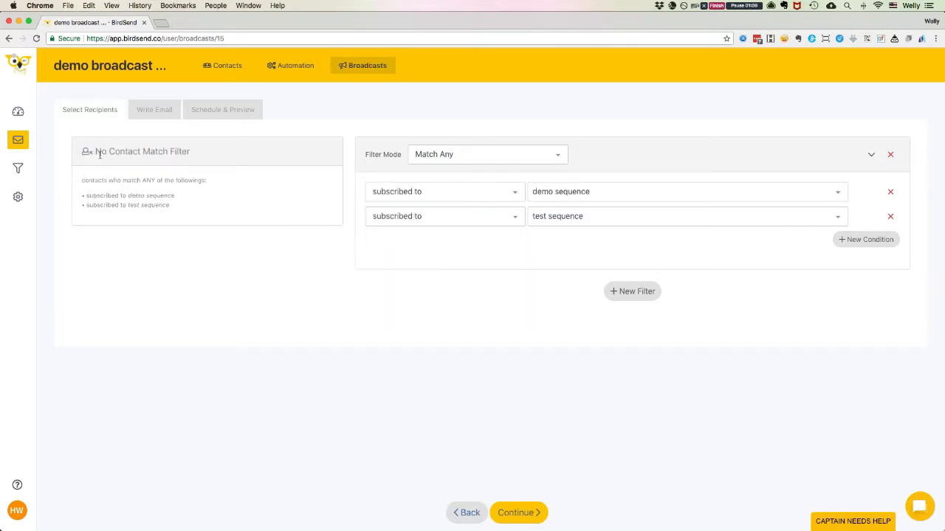
pyautogui.moveTo(127, 158)
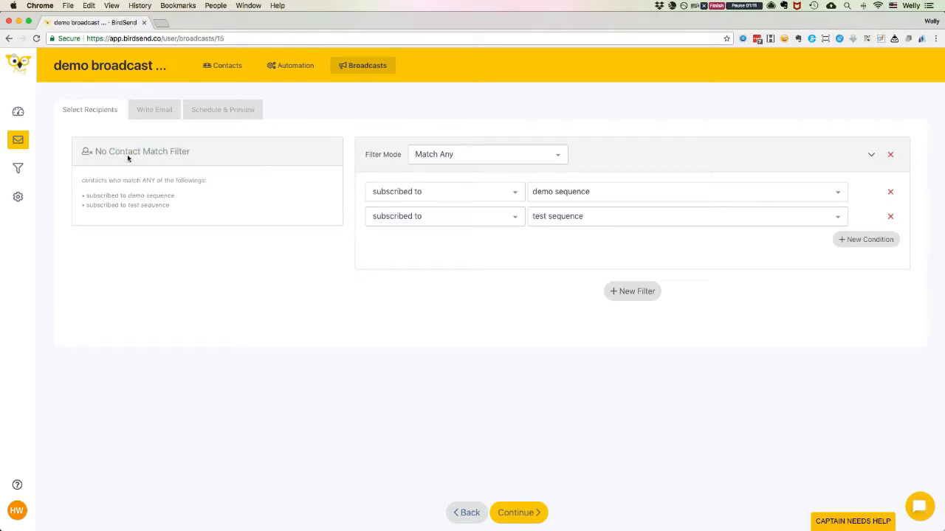
pyautogui.moveTo(206, 151)
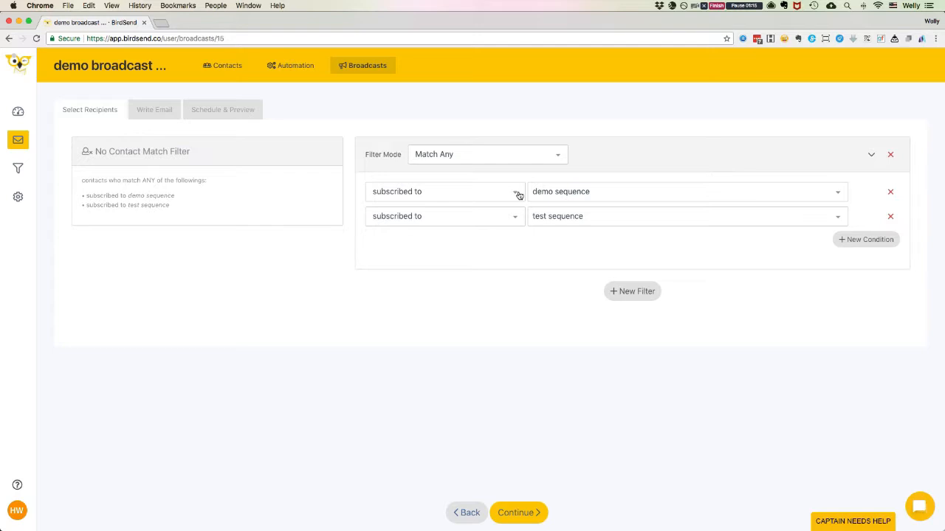
pyautogui.moveTo(493, 194)
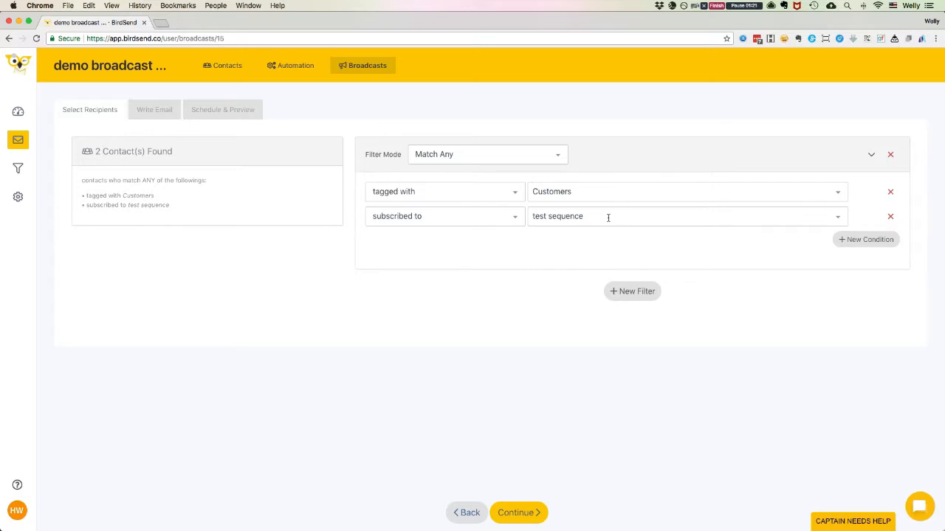
# Add a second filter group requiring subscription to demo sequence and continue to Write Email.
pyautogui.click(632, 291)
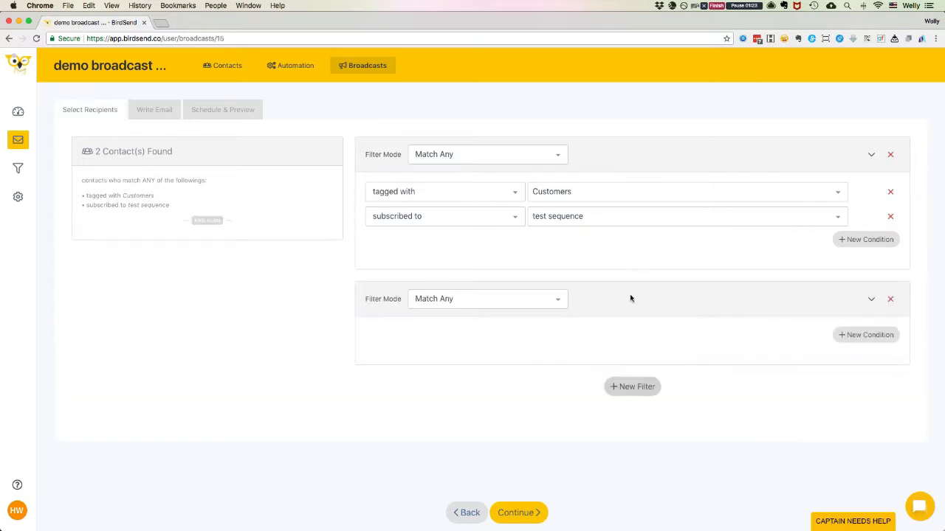
pyautogui.moveTo(527, 325)
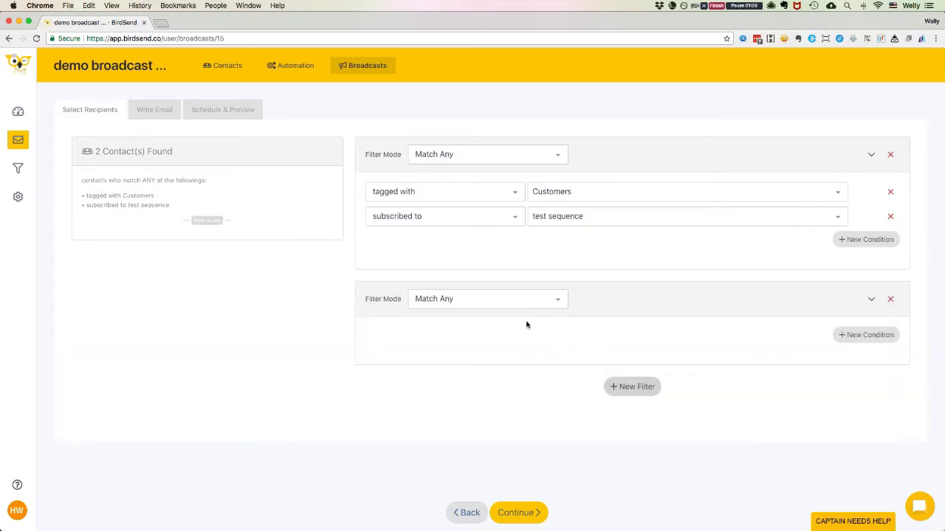
pyautogui.click(866, 335)
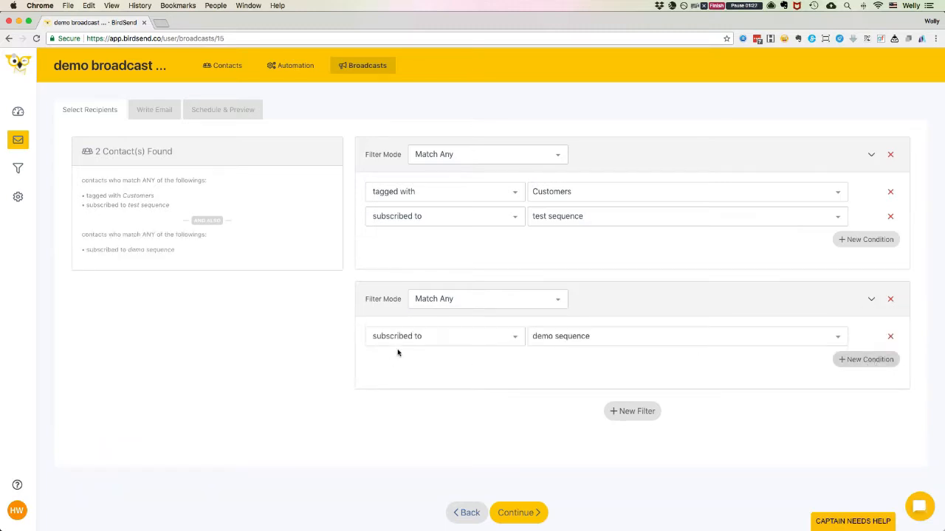
pyautogui.click(443, 336)
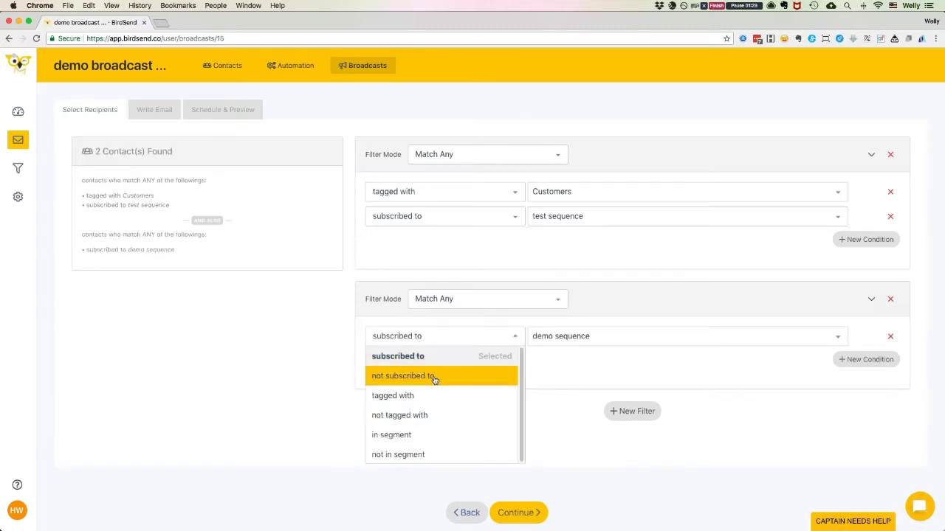
pyautogui.moveTo(424, 375)
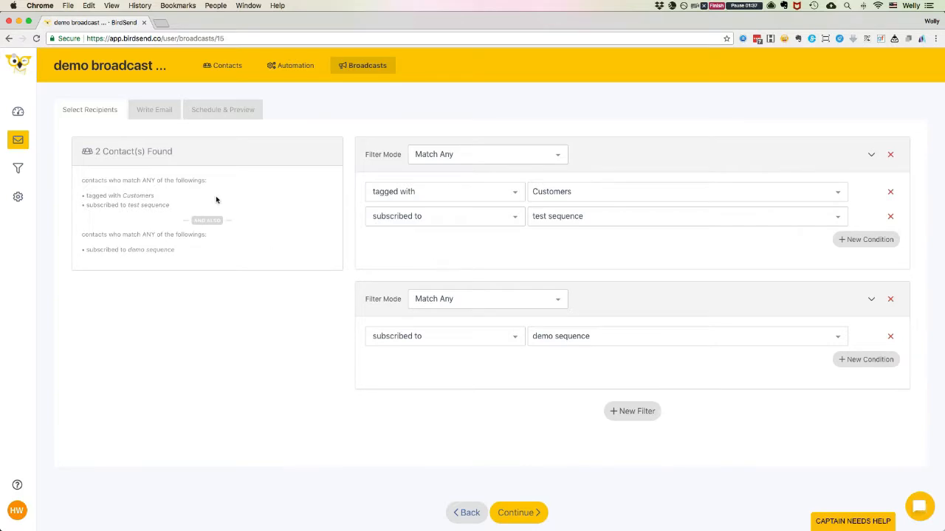
pyautogui.moveTo(152, 180)
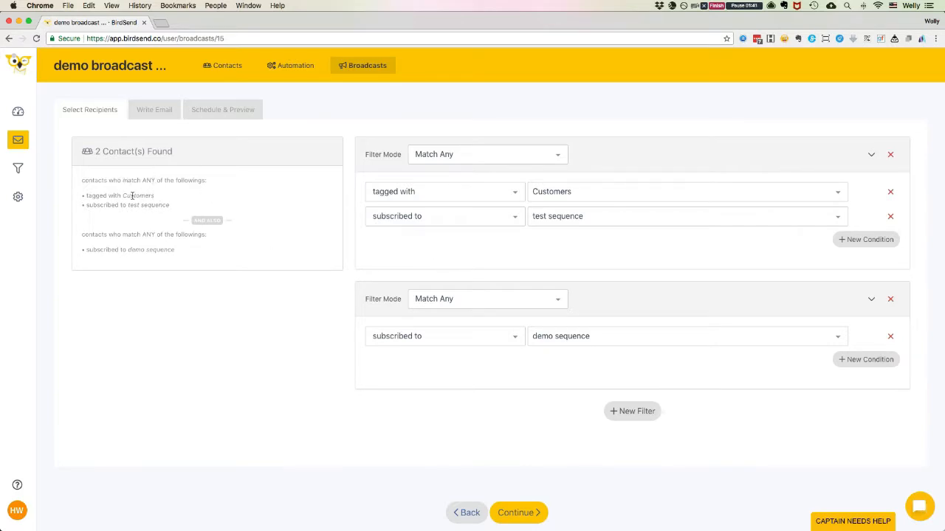
pyautogui.moveTo(237, 225)
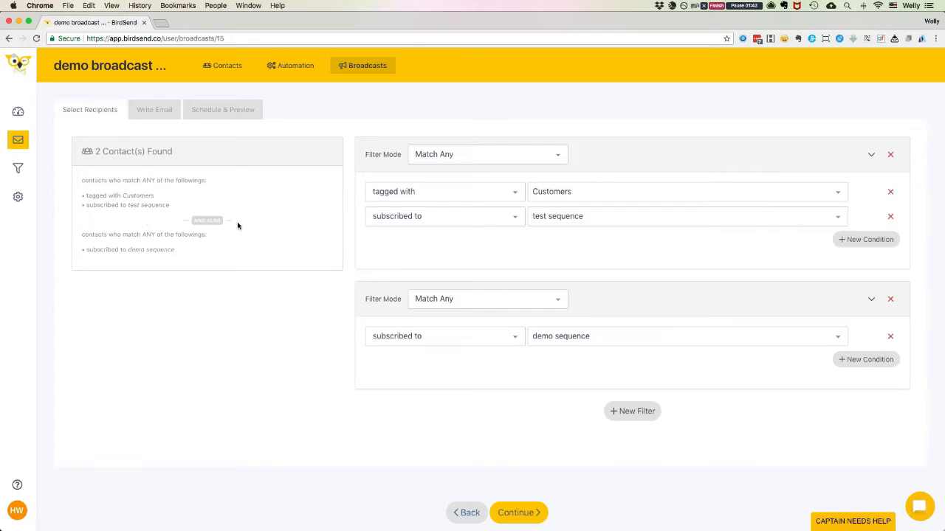
pyautogui.moveTo(311, 186)
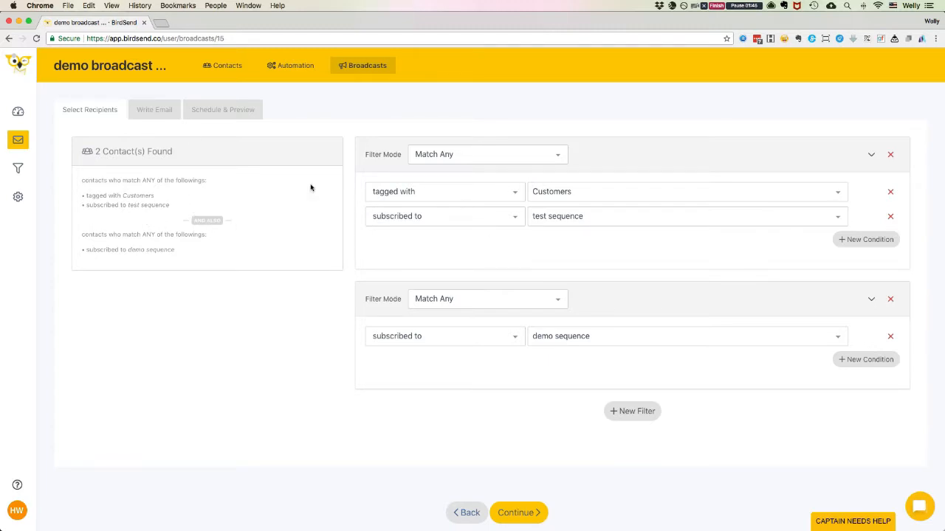
pyautogui.click(518, 512)
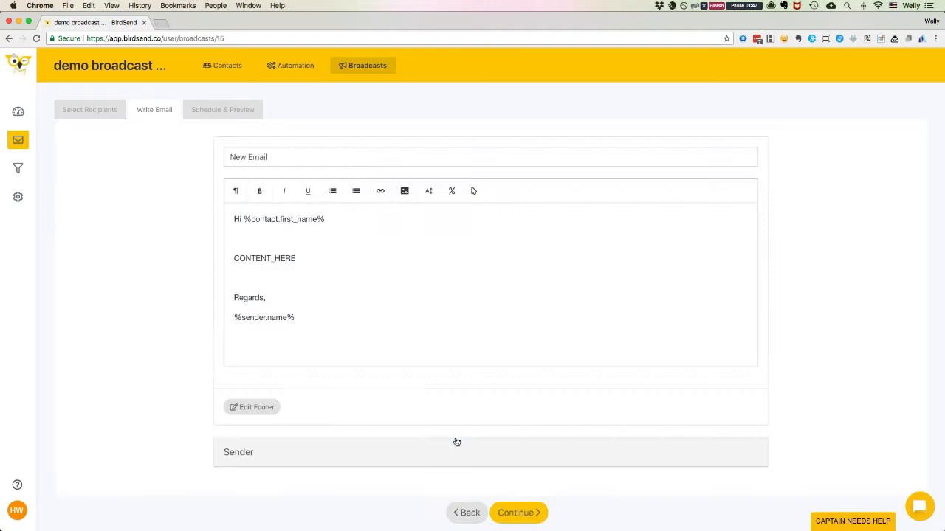
pyautogui.moveTo(383, 234)
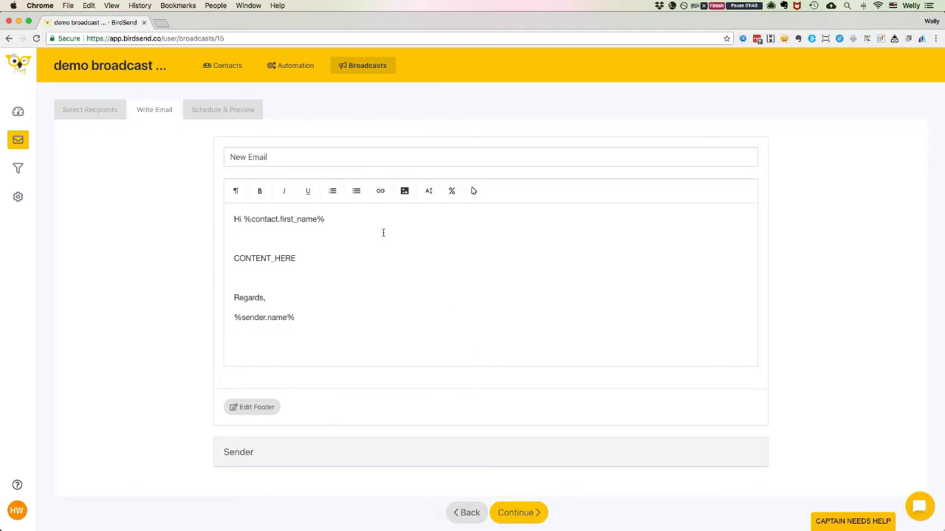
pyautogui.moveTo(374, 244)
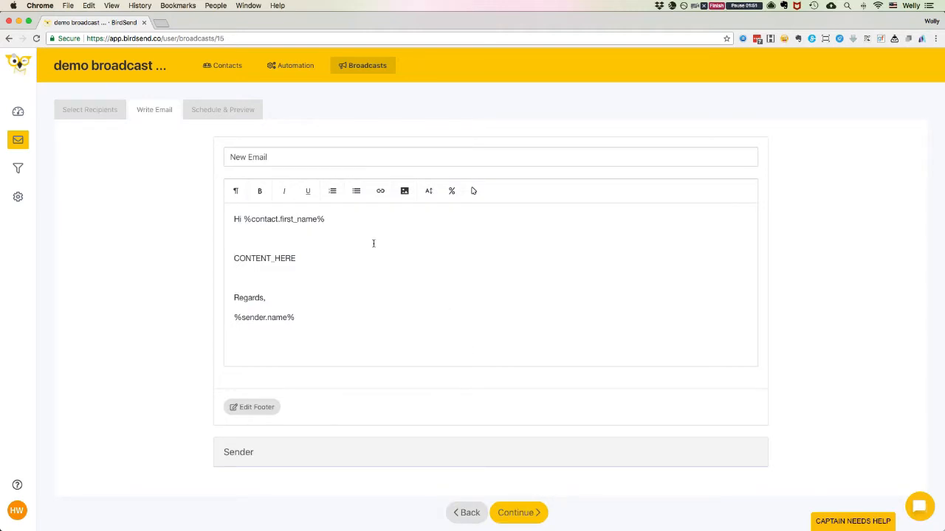
# Keep the 'New Email' subject and greeting body, then continue to Schedule & Preview.
pyautogui.click(283, 157)
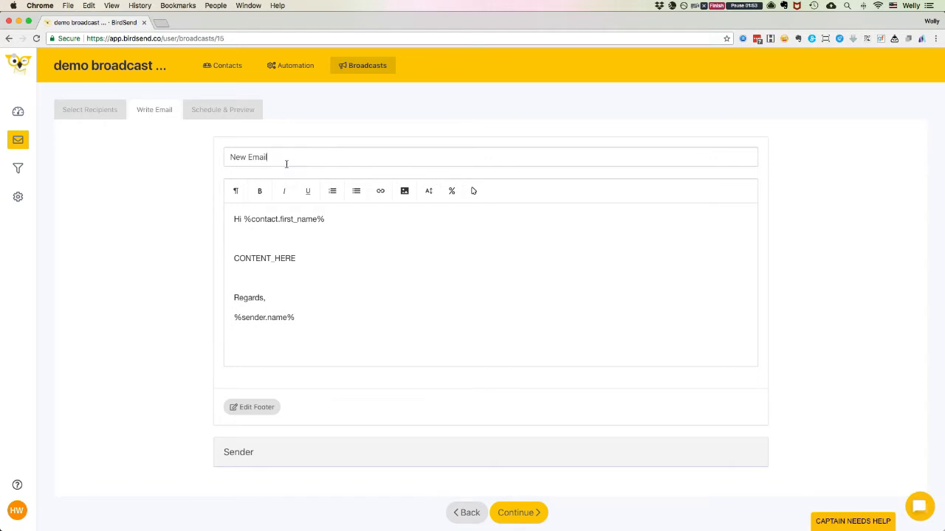
pyautogui.tripleClick(278, 219)
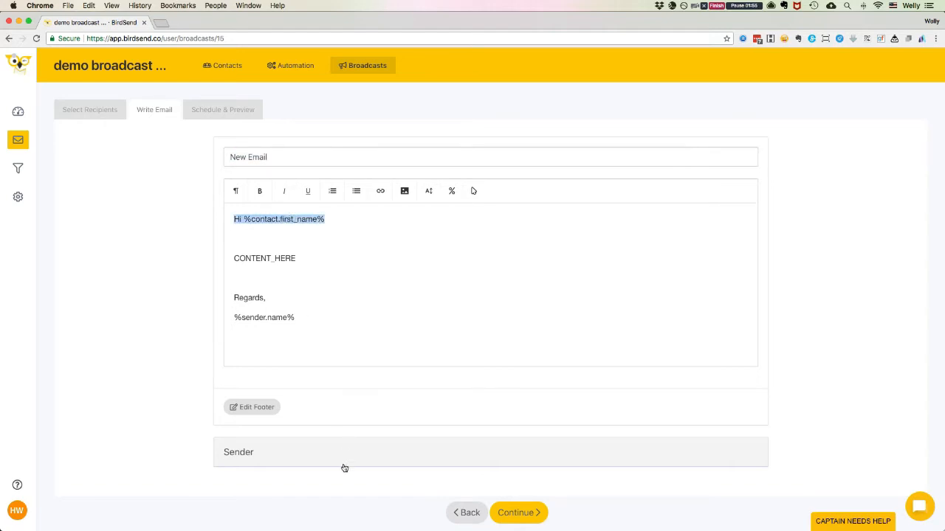
pyautogui.scroll(-3)
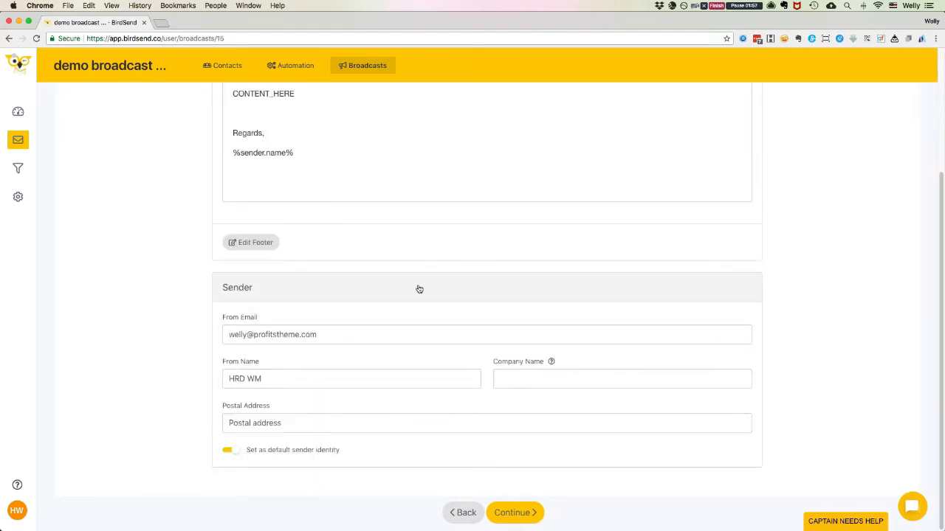
pyautogui.moveTo(542, 462)
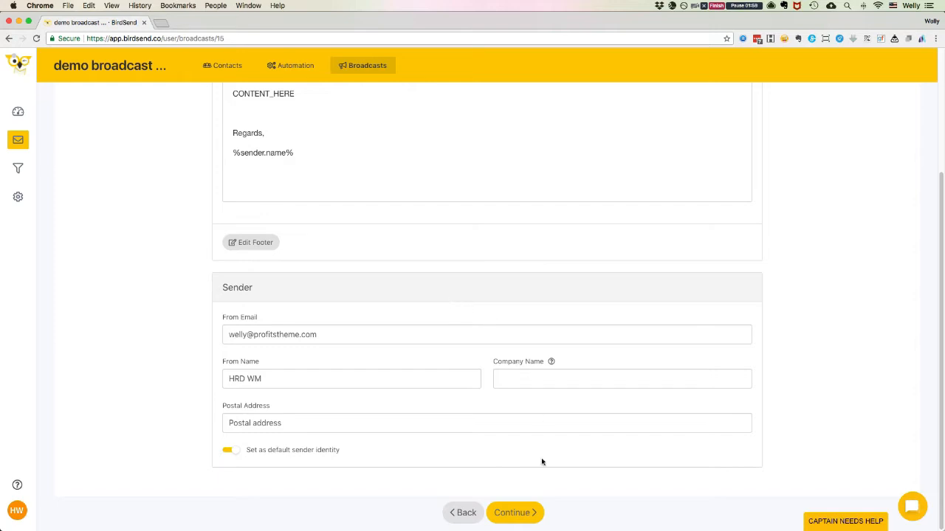
pyautogui.click(512, 512)
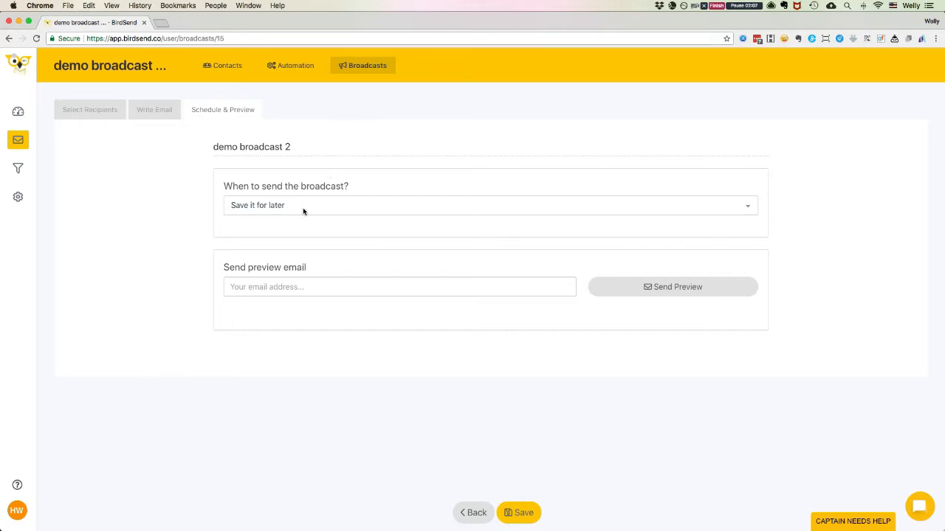
pyautogui.click(490, 205)
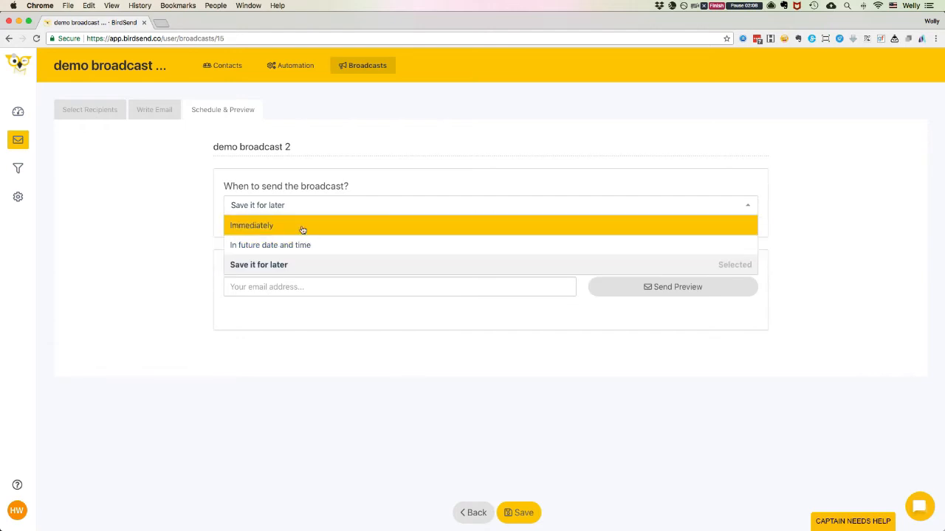
pyautogui.moveTo(307, 245)
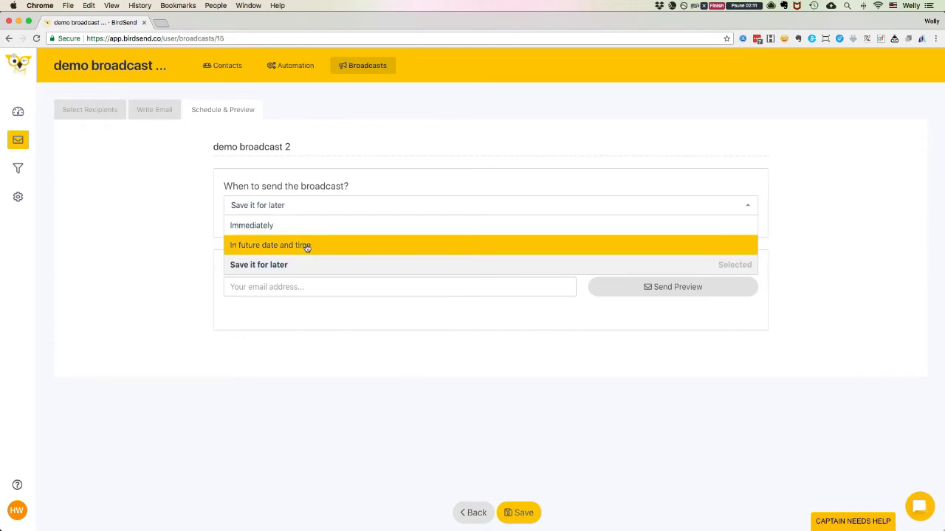
# Schedule sending for a future date and time, Monday Apr 2nd 2018 08:37 Asia/Jakarta.
pyautogui.click(270, 245)
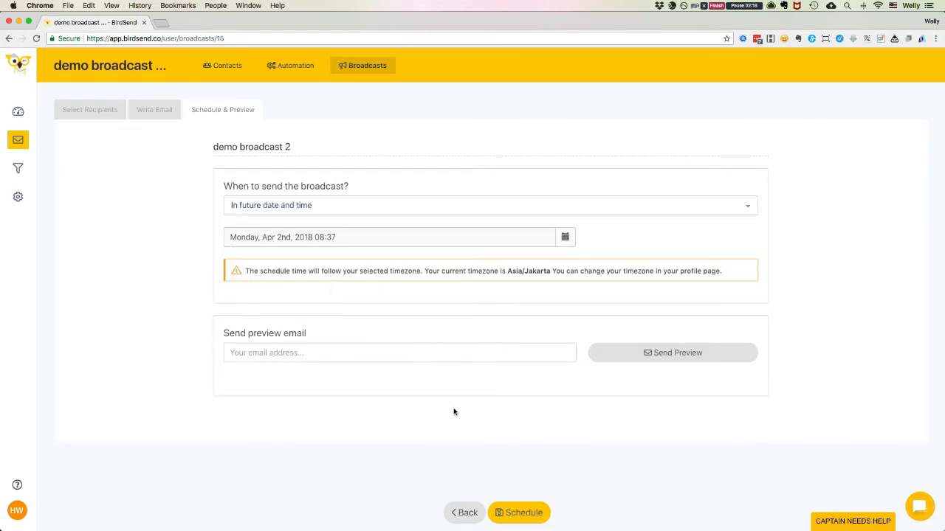
pyautogui.moveTo(441, 333)
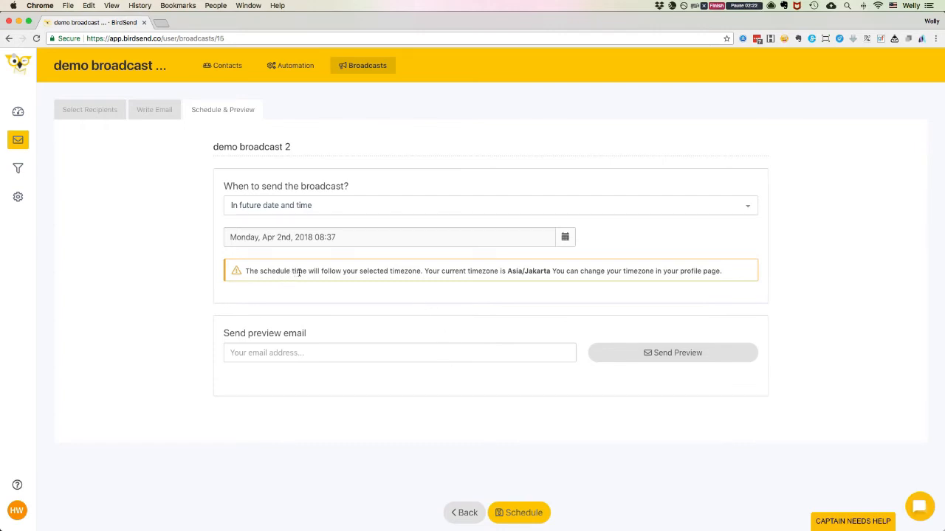
pyautogui.moveTo(485, 271)
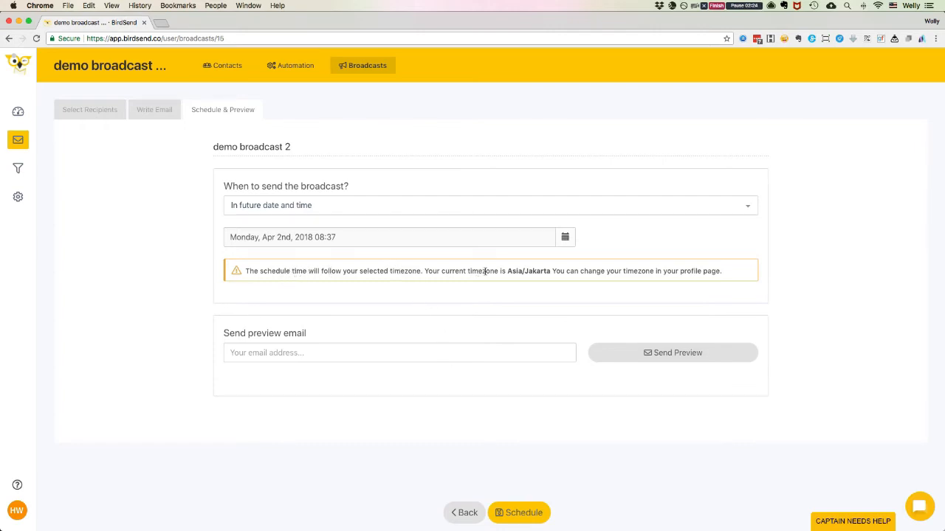
pyautogui.doubleClick(531, 271)
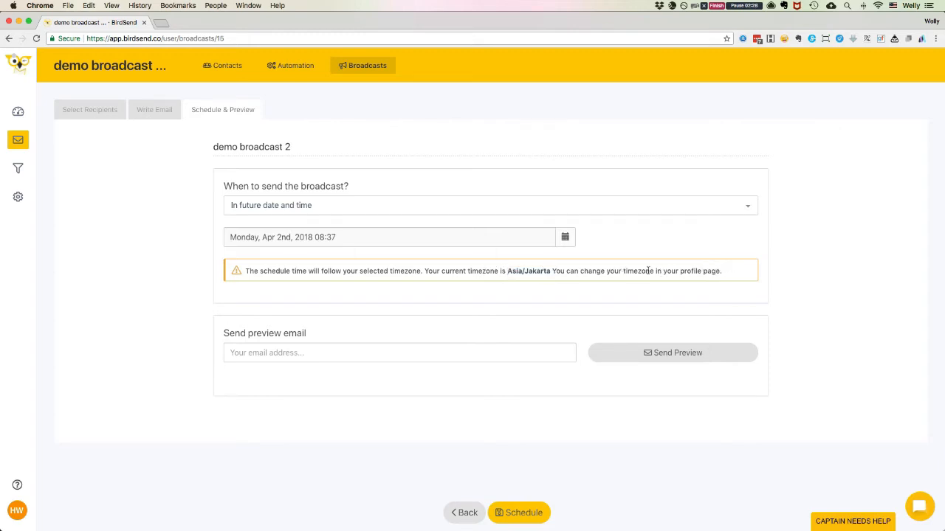
pyautogui.moveTo(706, 271)
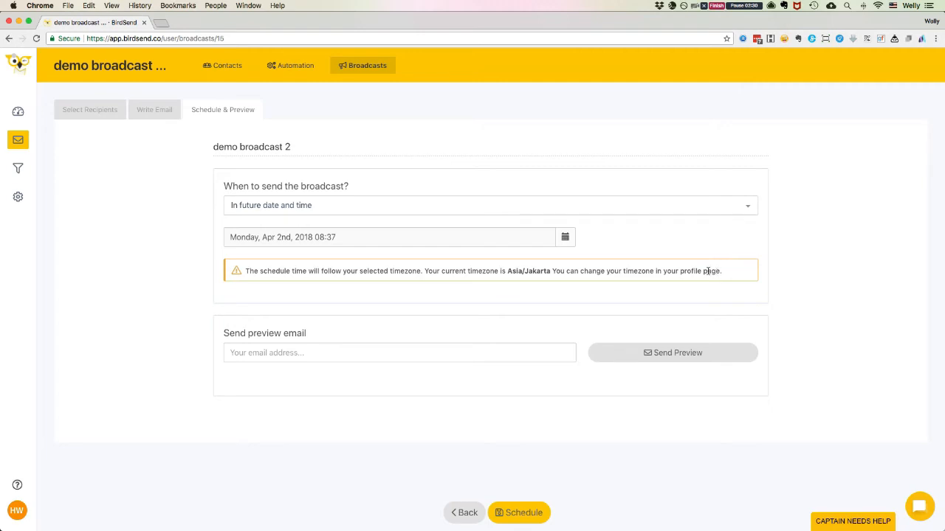
pyautogui.click(19, 510)
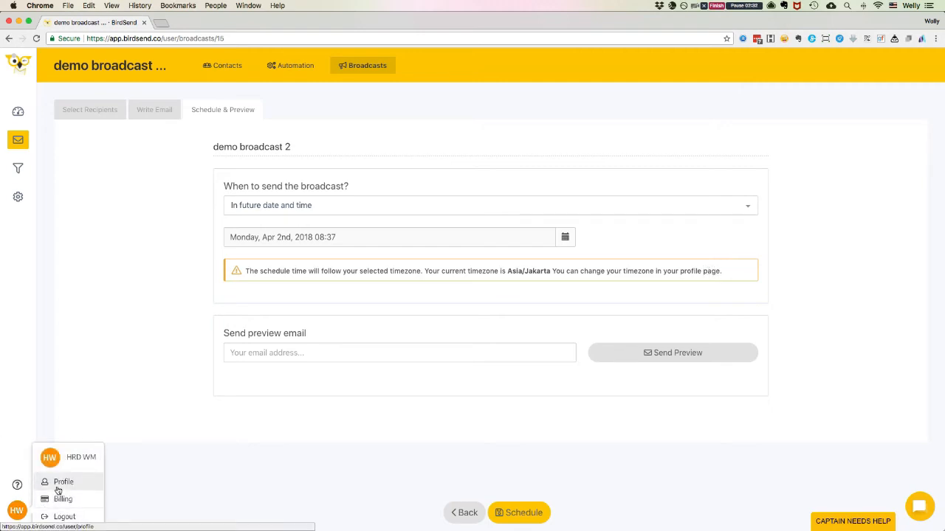
# Set sending back to 'Save it for later' and save demo broadcast 2 as a draft.
pyautogui.rightClick(65, 487)
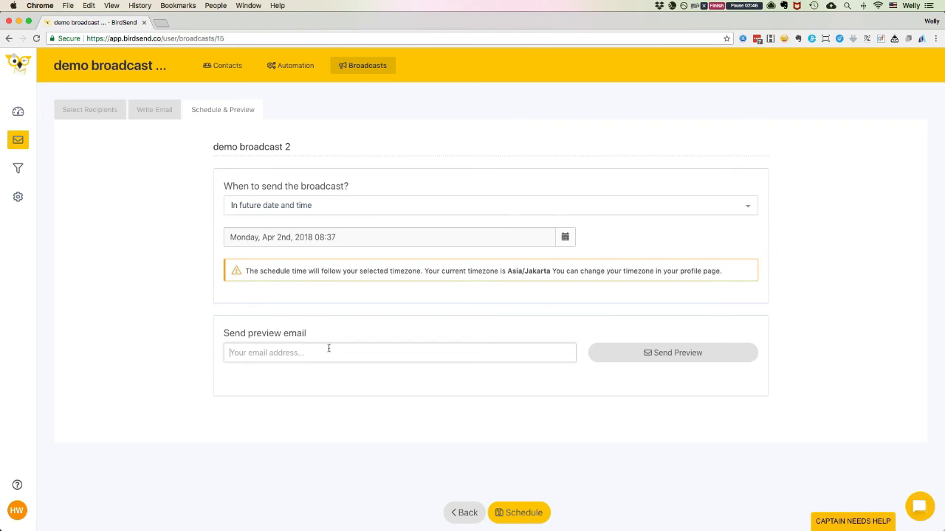
pyautogui.moveTo(437, 231)
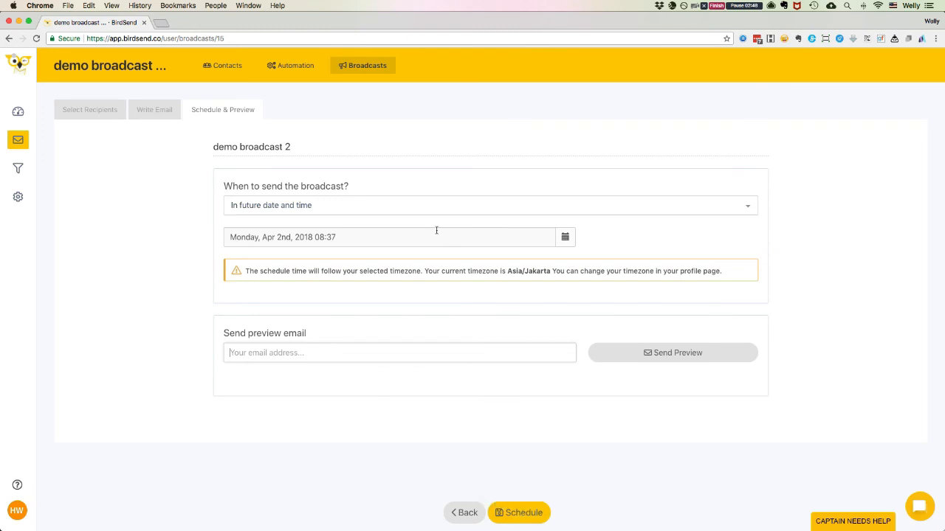
pyautogui.click(489, 205)
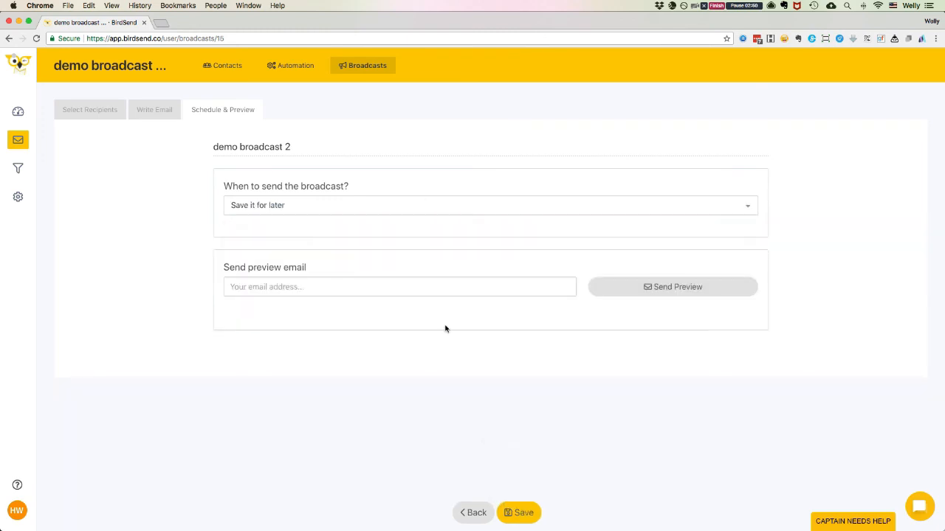
pyautogui.moveTo(517, 384)
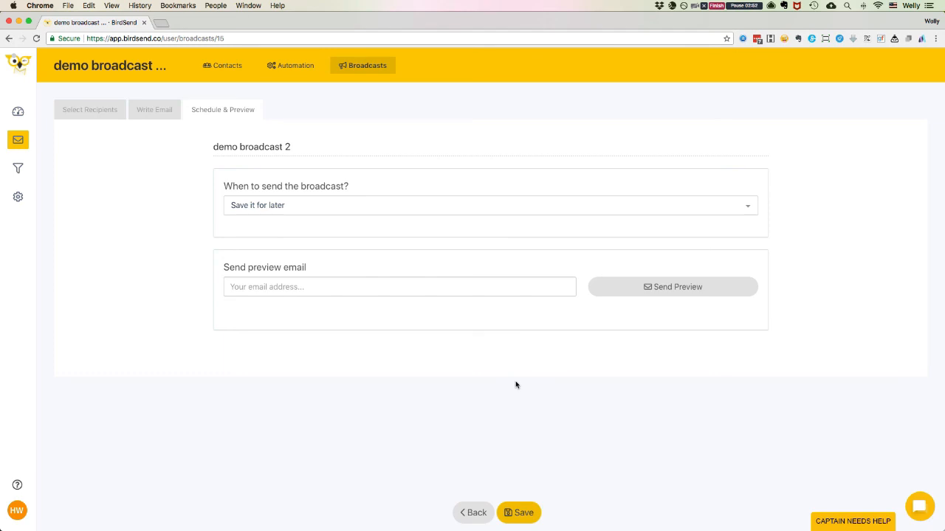
pyautogui.click(519, 512)
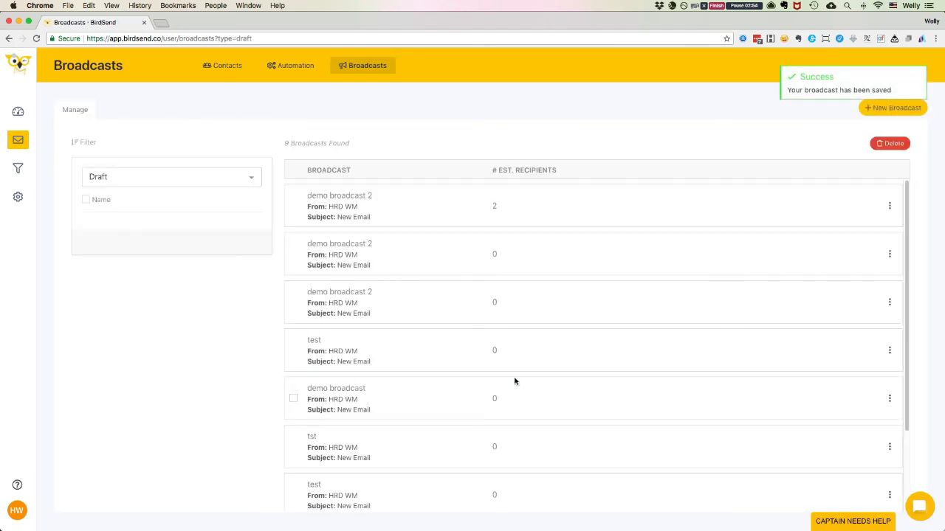